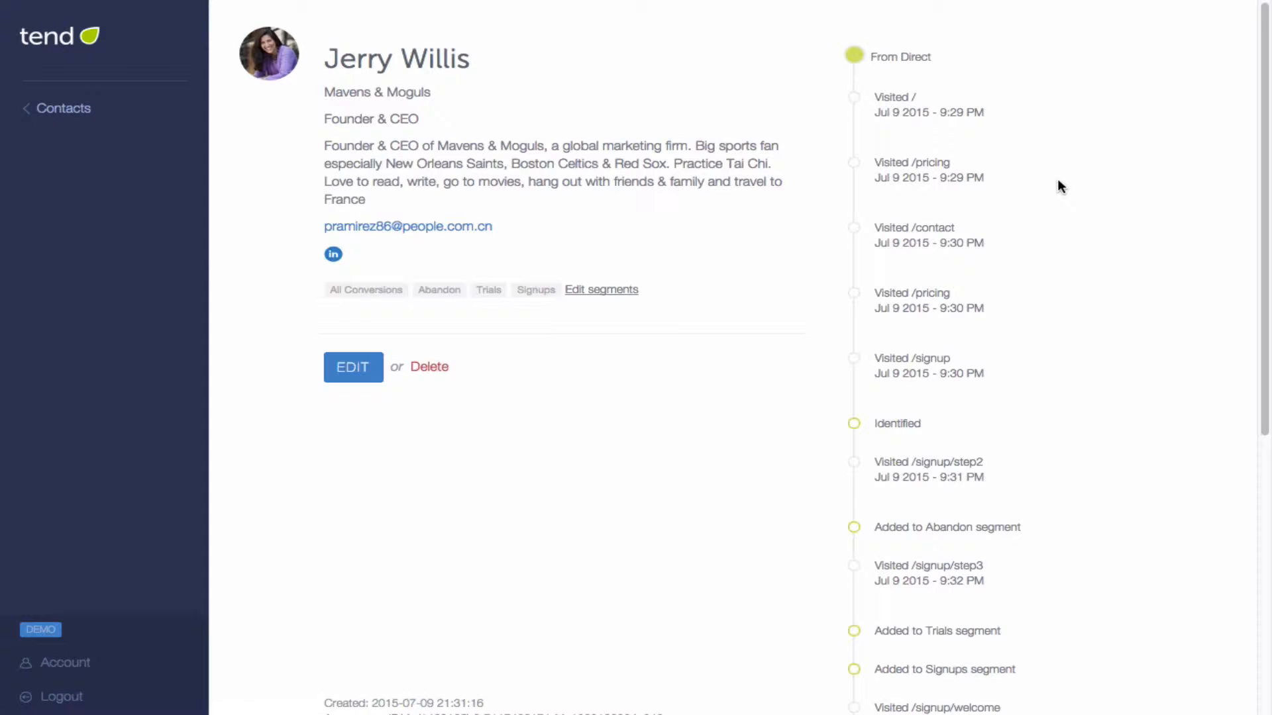
- Scroll the contact's visit timeline, then return to the Contacts dashboard
scroll(down, 3)
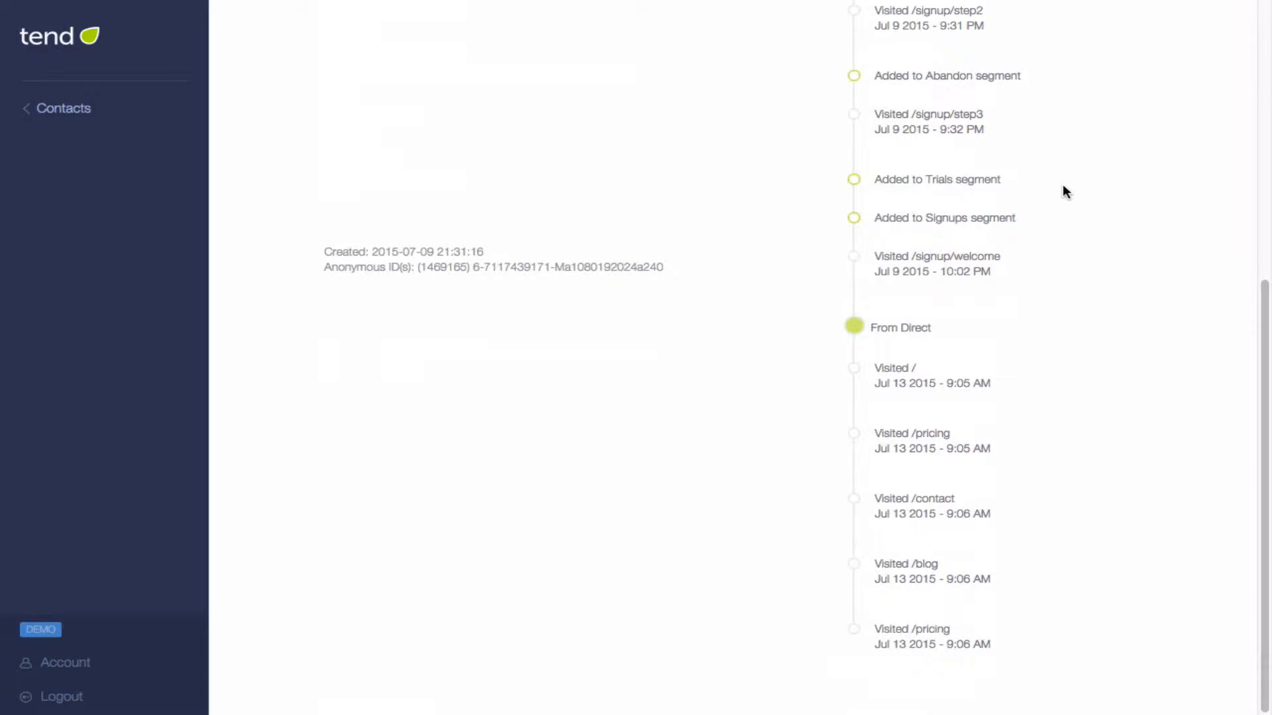
click(64, 108)
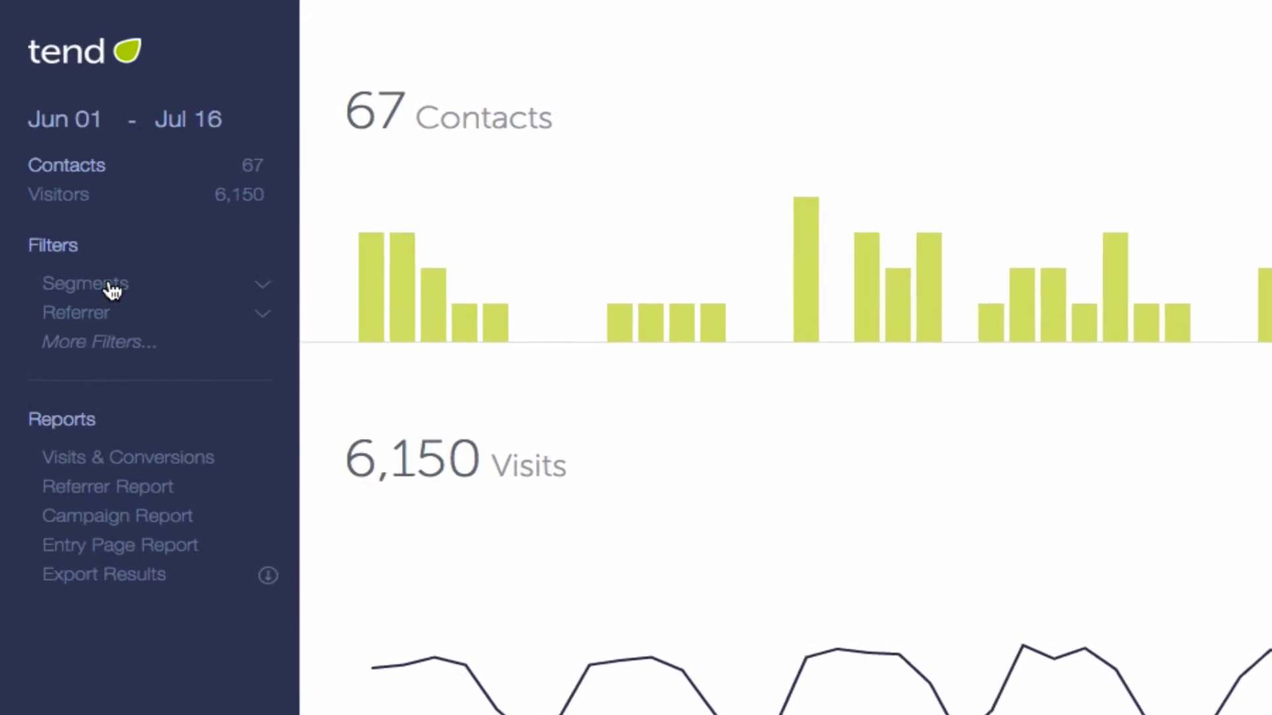
- Filter the dashboard by the Signups contact segment
click(86, 283)
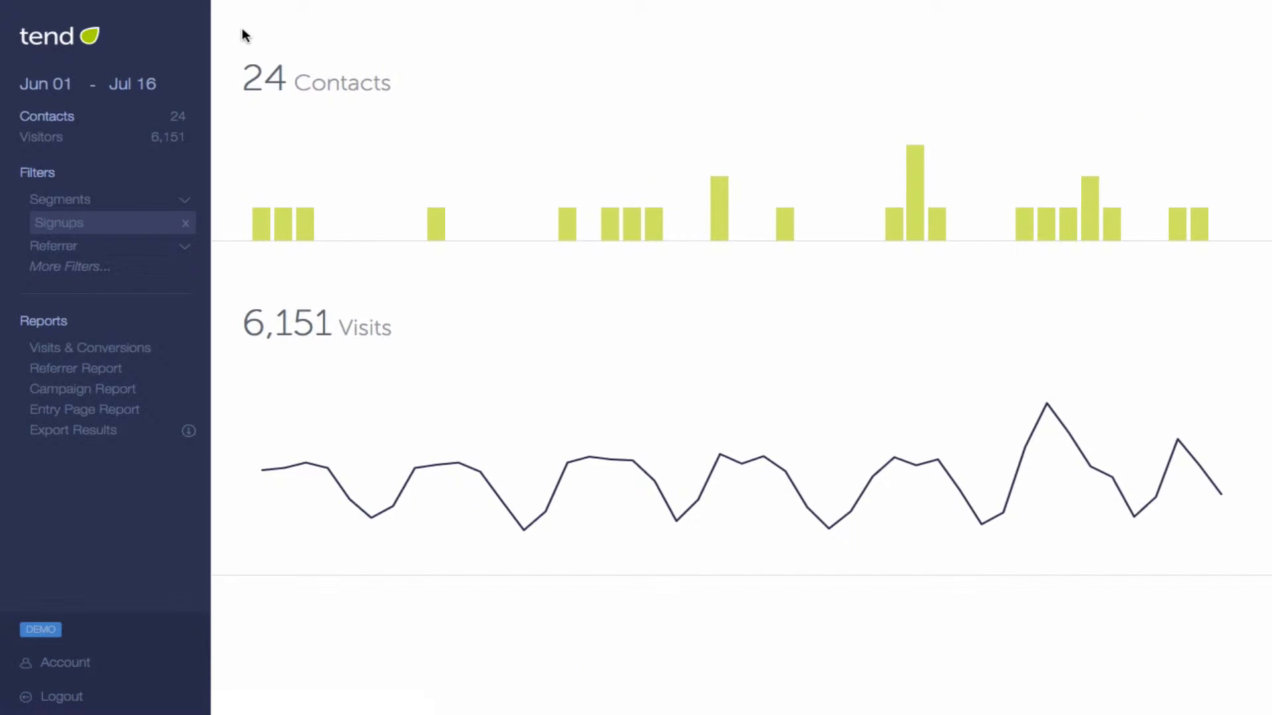
mouse_move(225, 43)
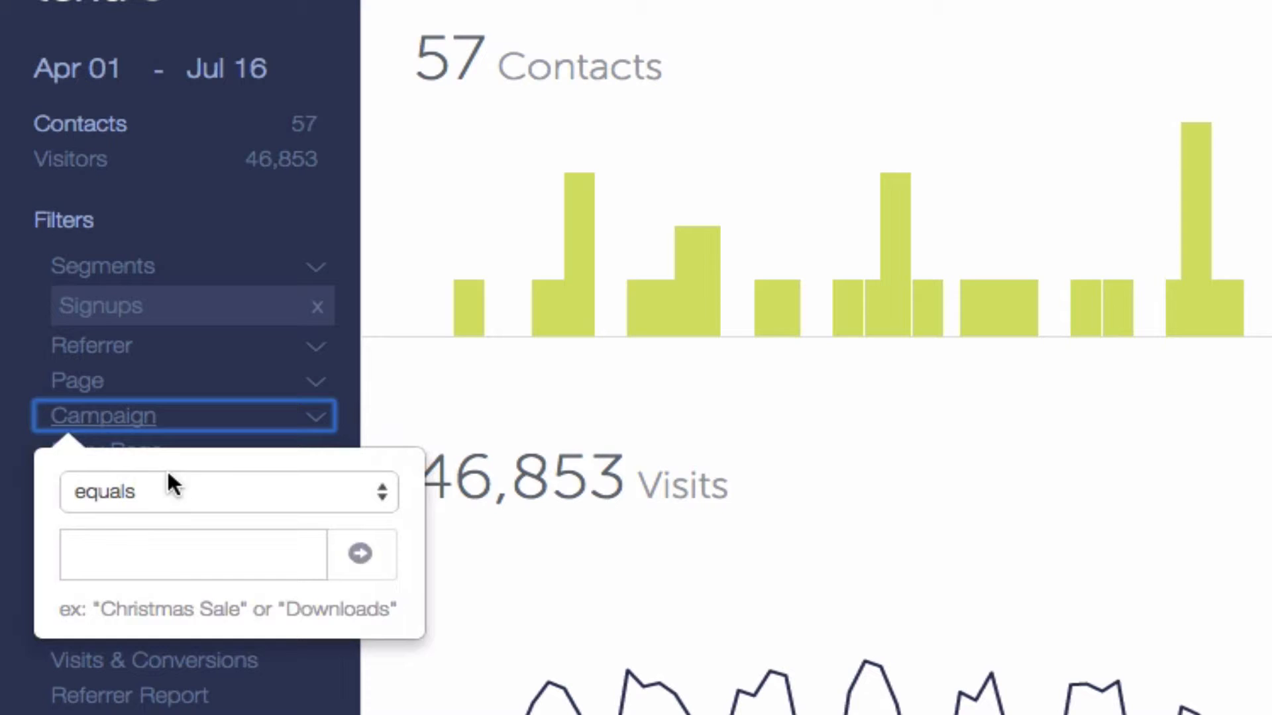
- Apply a Campaign equals '58792723' filter to the dashboard
text(58792723)
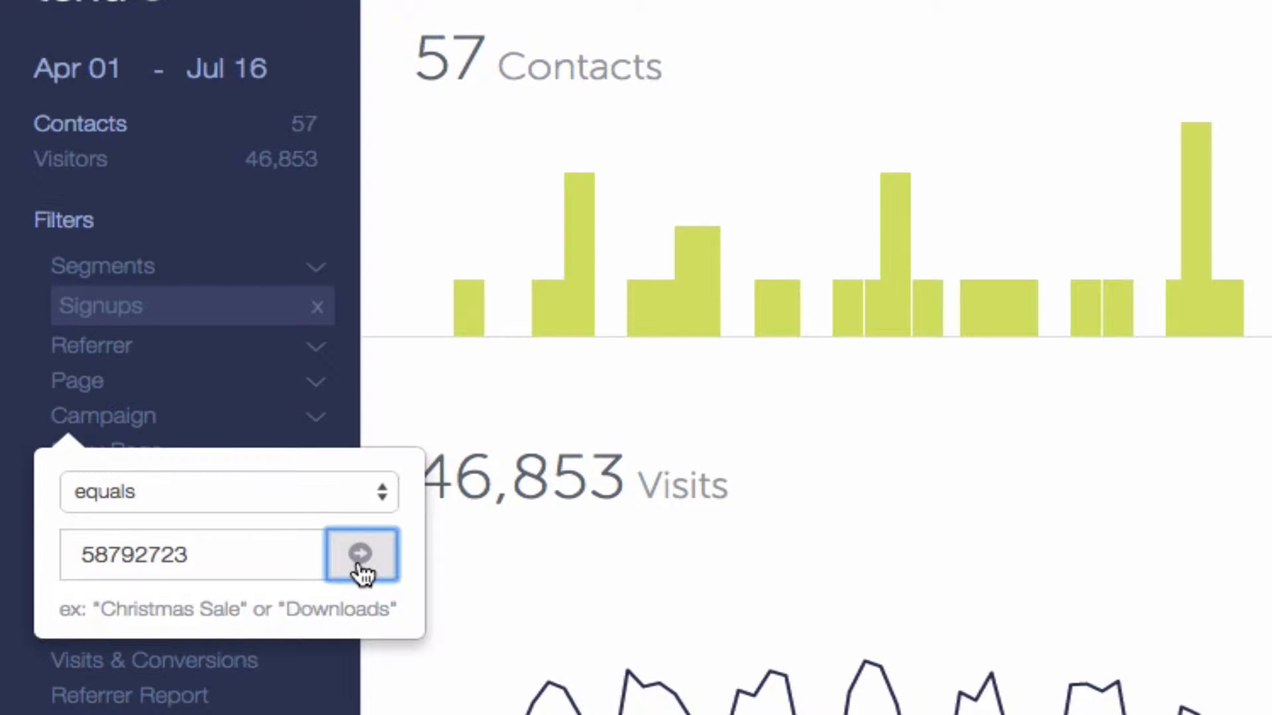
click(361, 555)
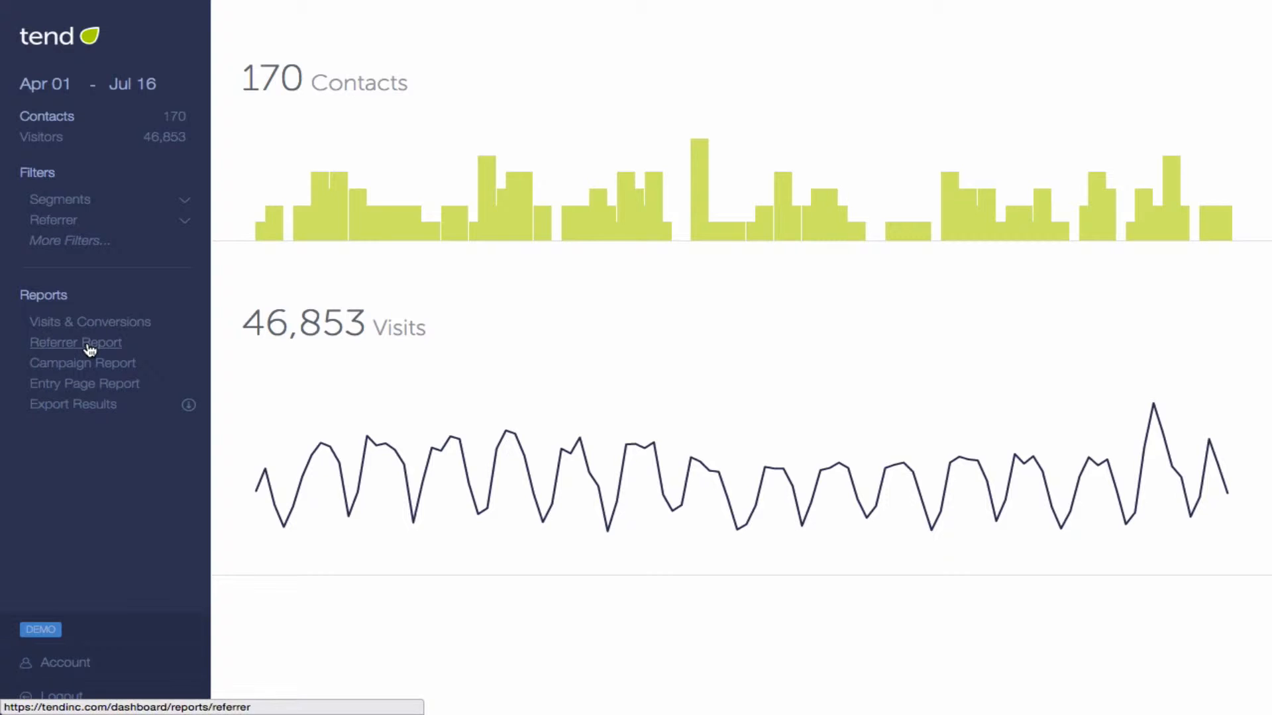
- Open the Referrer Report listing 16 converting sources, led by Google
click(75, 342)
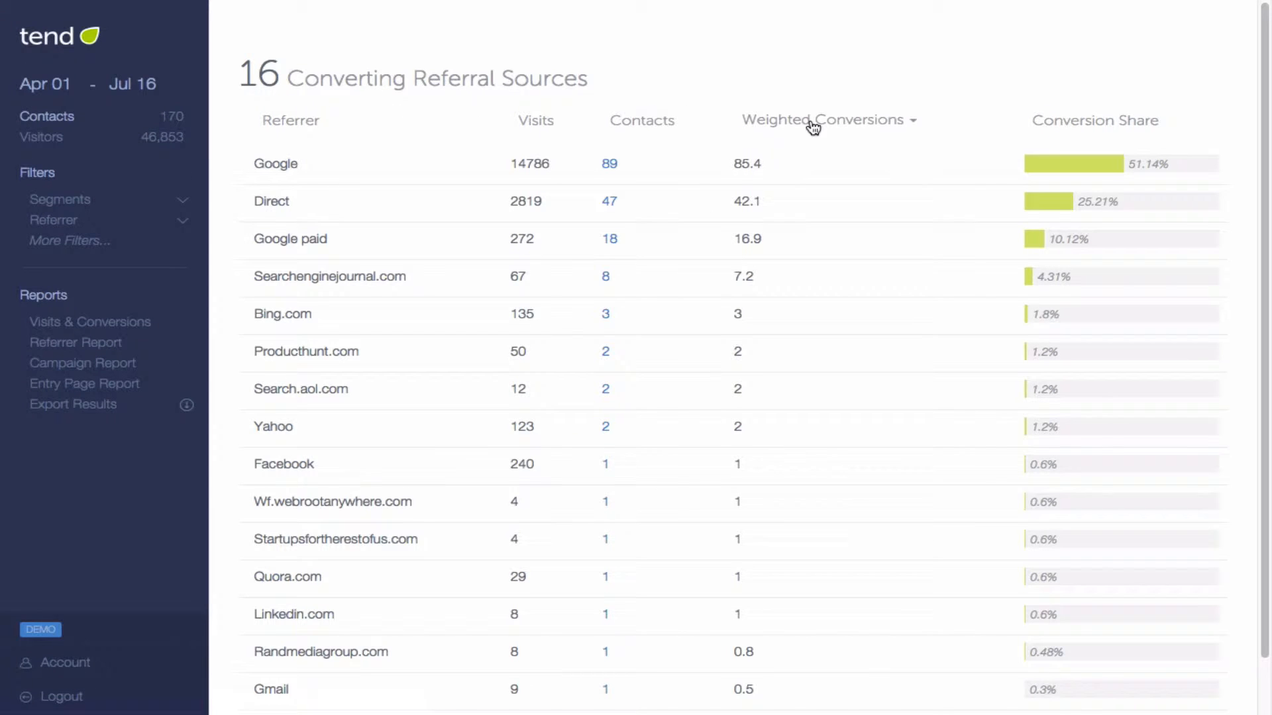
mouse_move(372, 64)
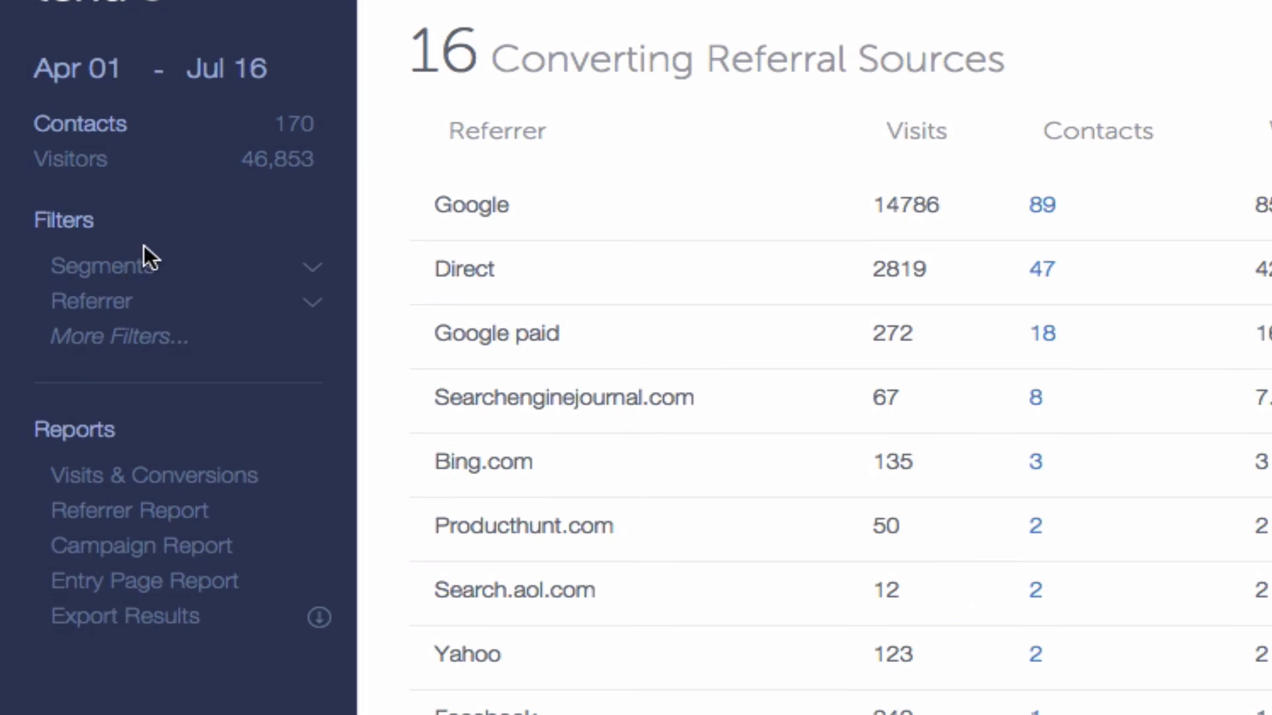
click(104, 266)
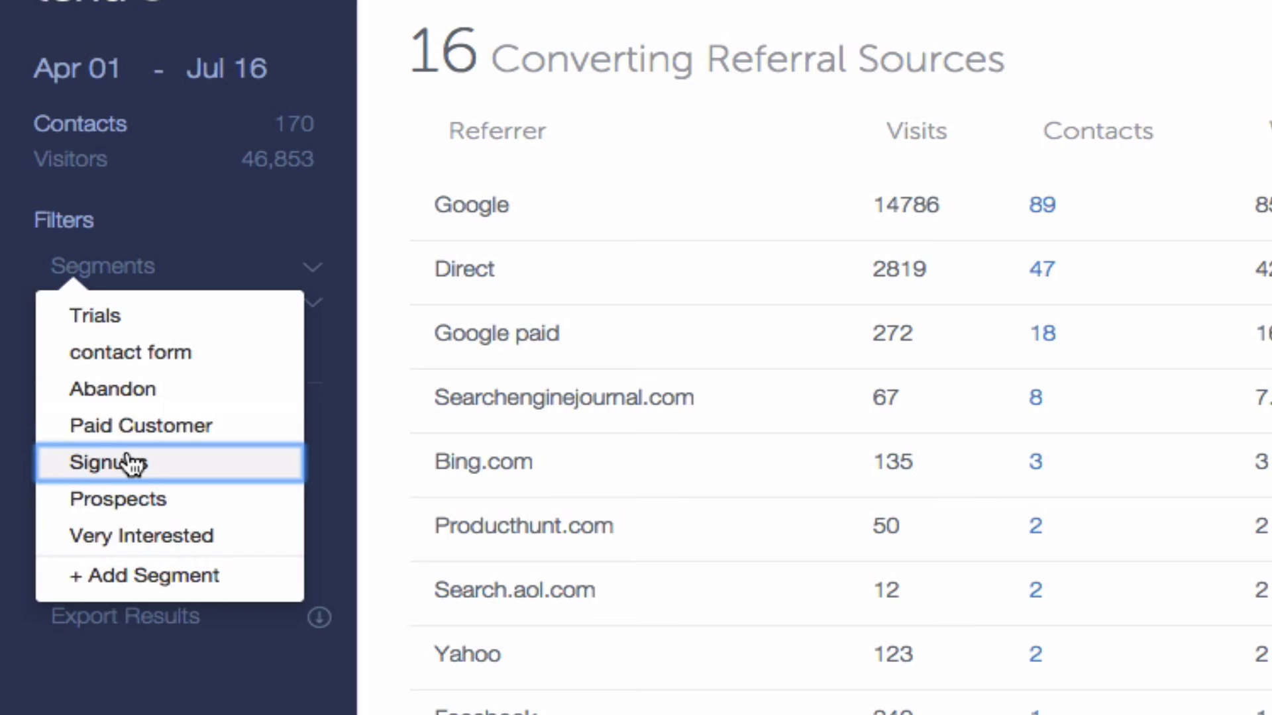
click(108, 462)
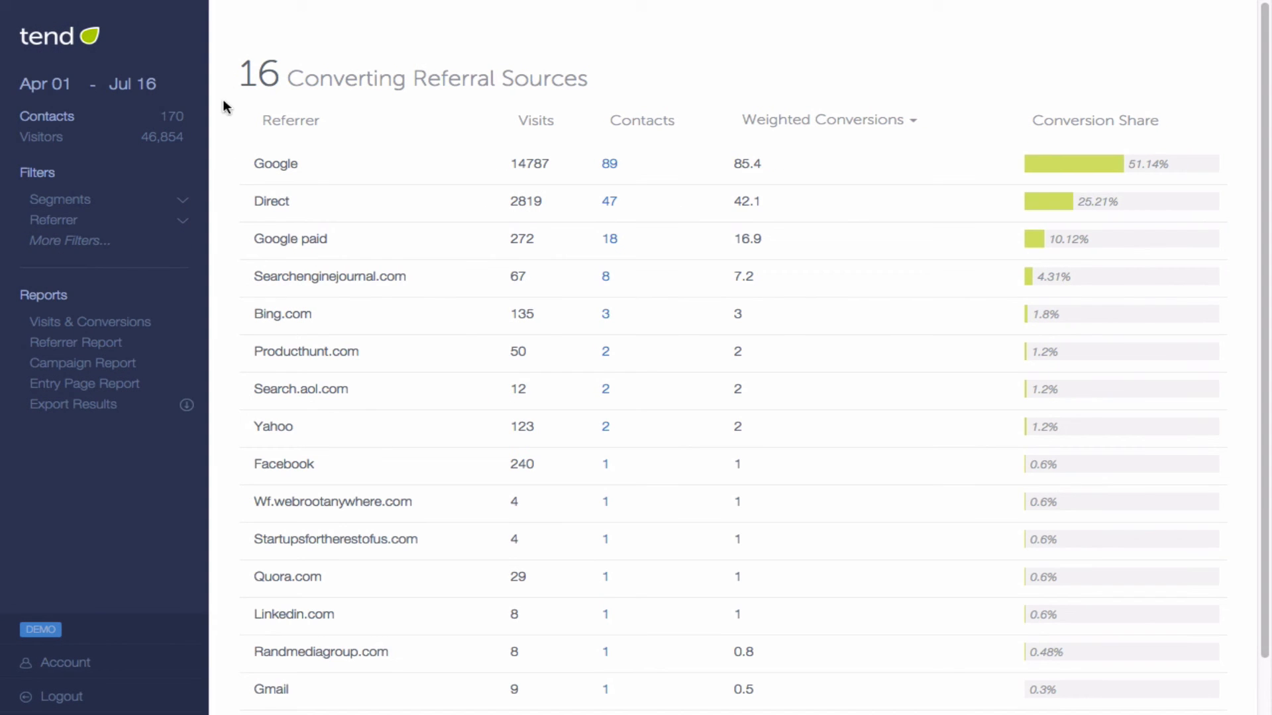
click(83, 362)
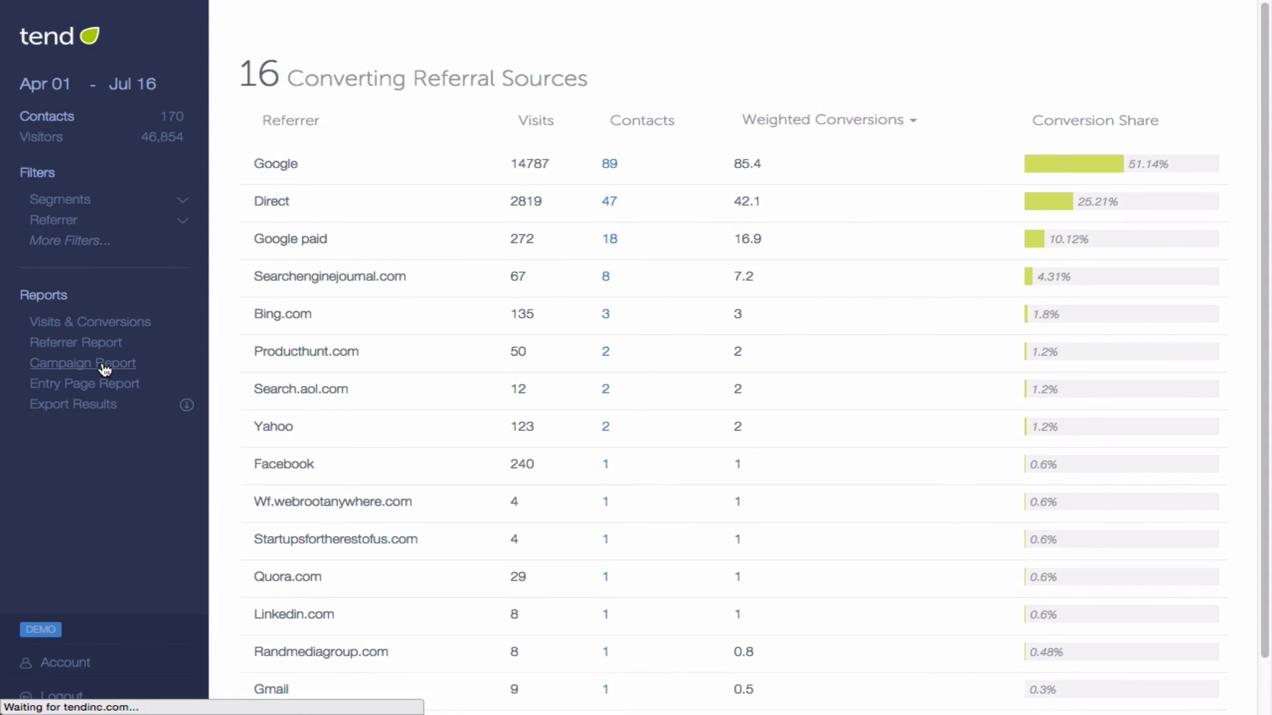
- View the Campaign Report, then the Entry Page Report of 21 converting pages
click(82, 362)
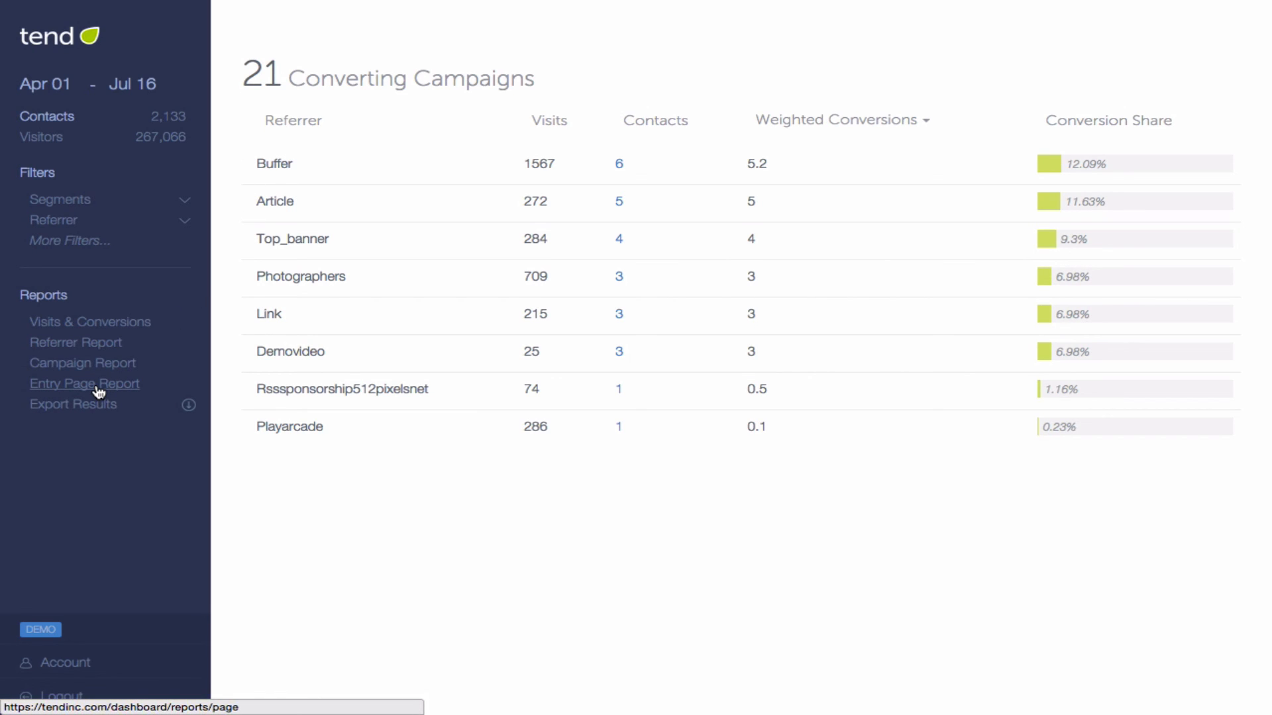
click(85, 382)
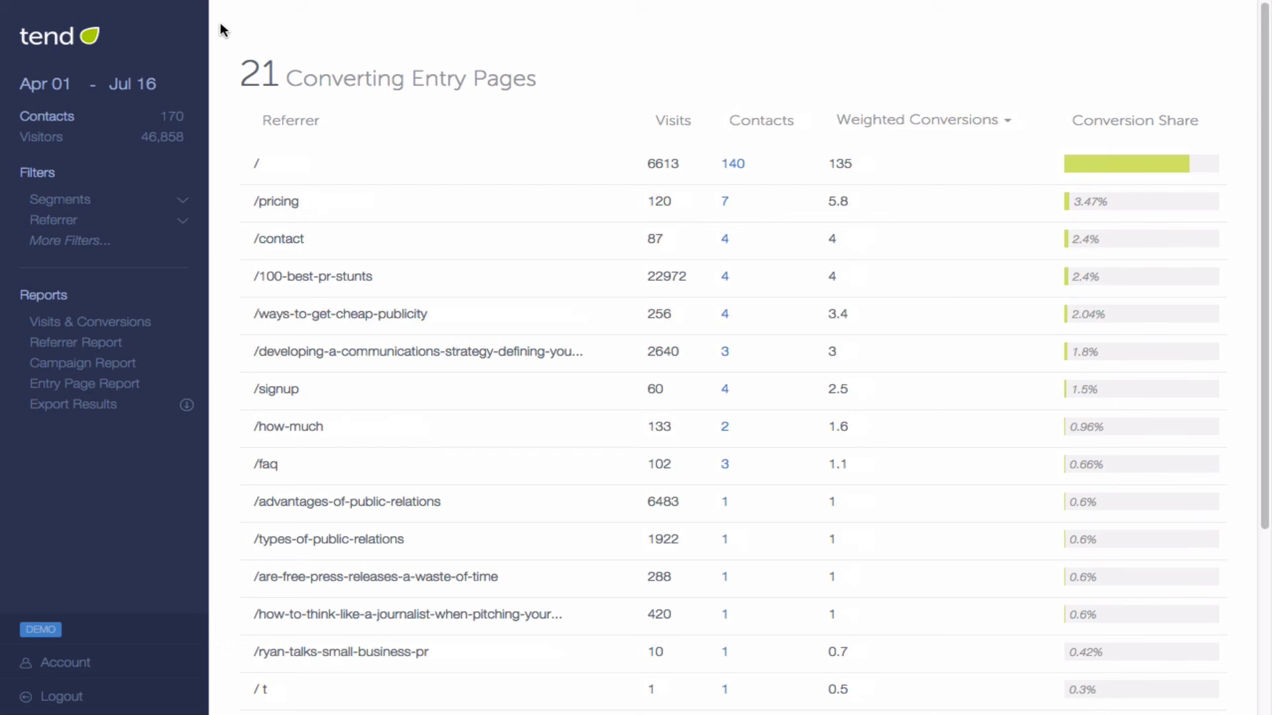